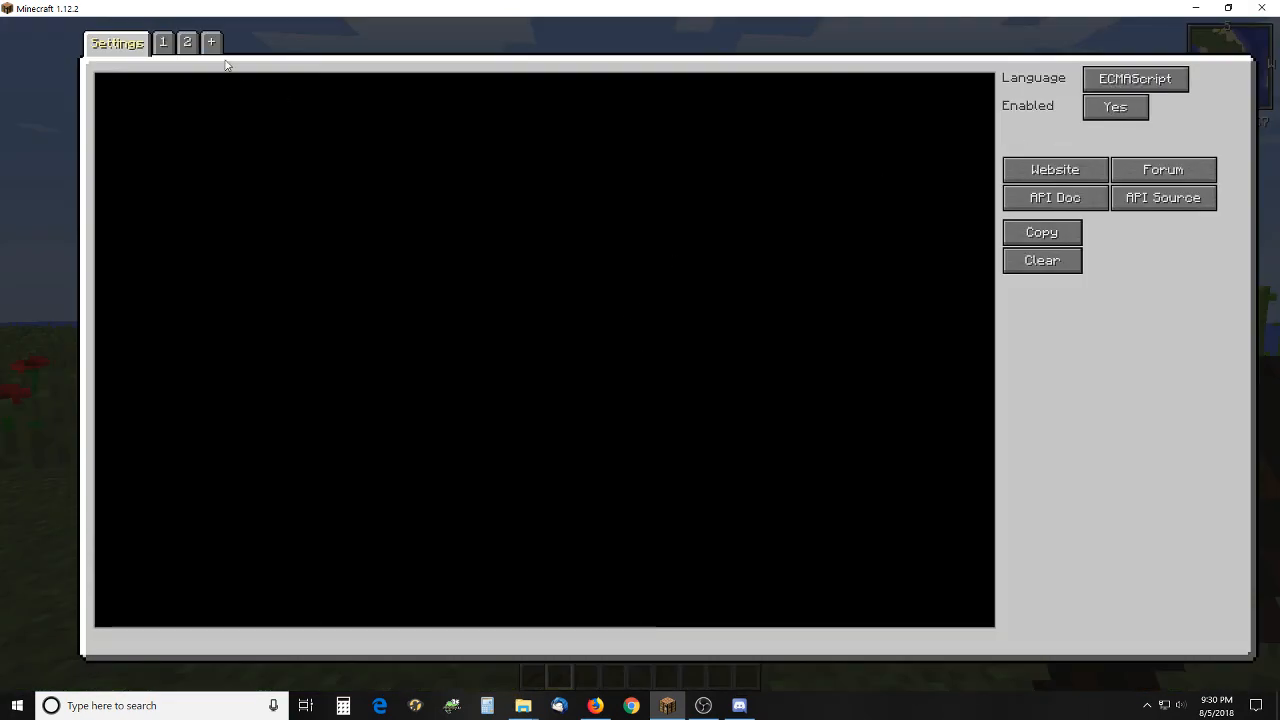
Step: Review the attacker NPC's timer and init/interact script tabs, selecting the ATTACK1 storage key
left_click(188, 42)
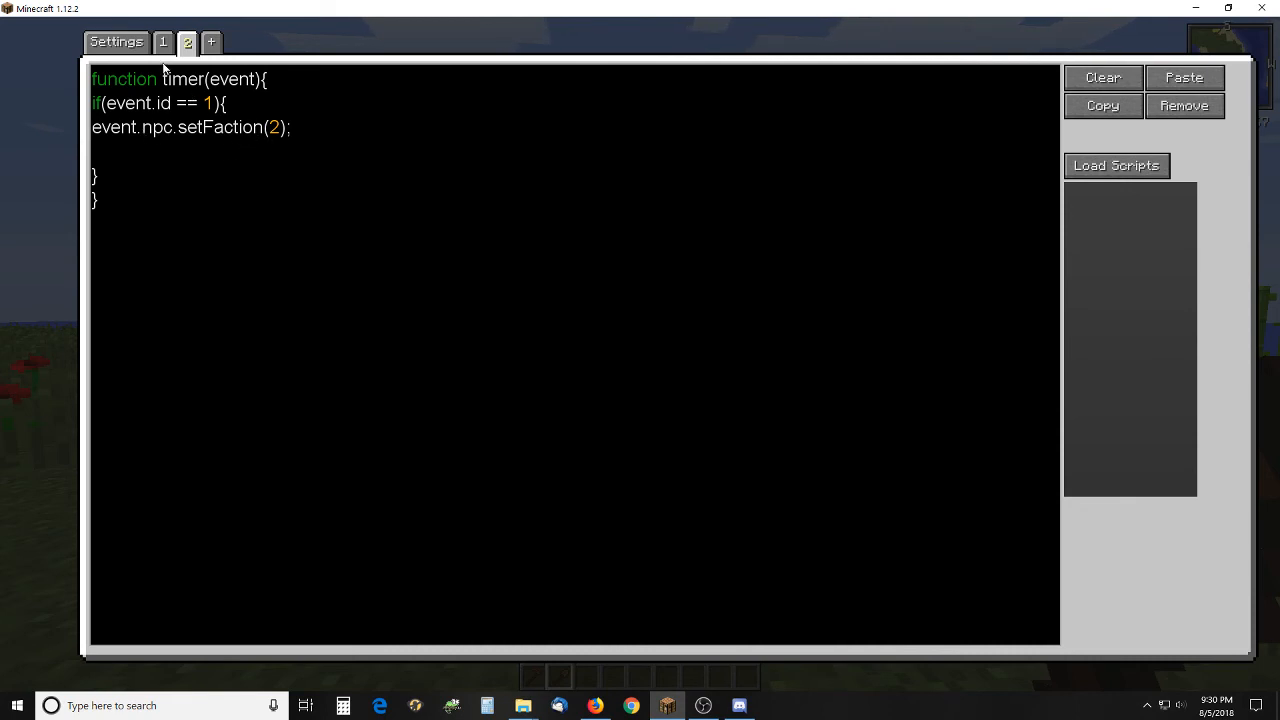
left_click(162, 42)
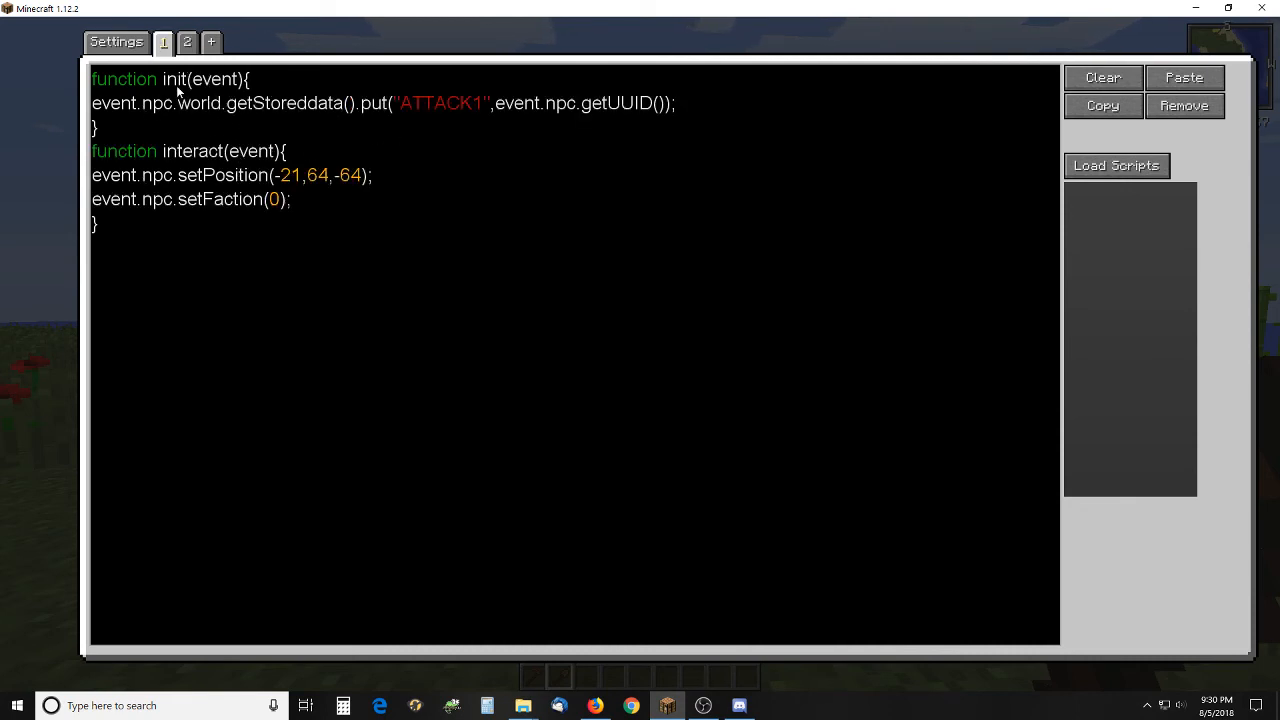
mouse_move(444, 114)
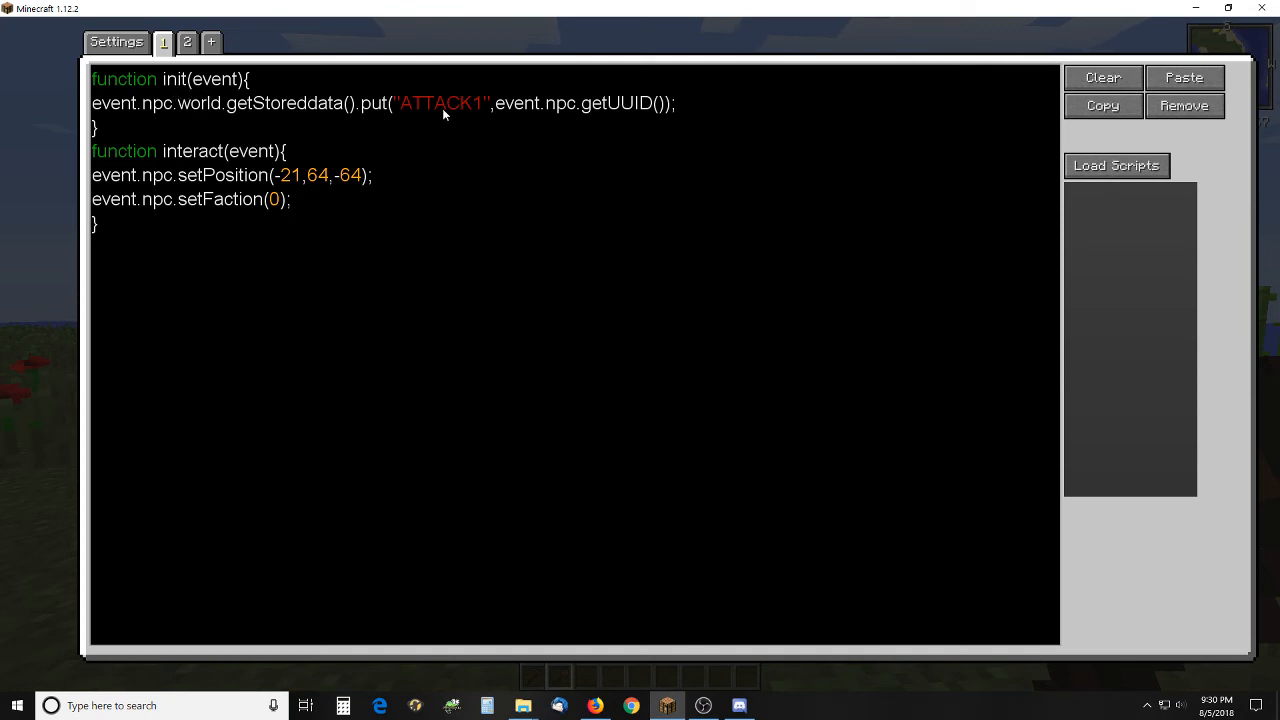
mouse_move(448, 108)
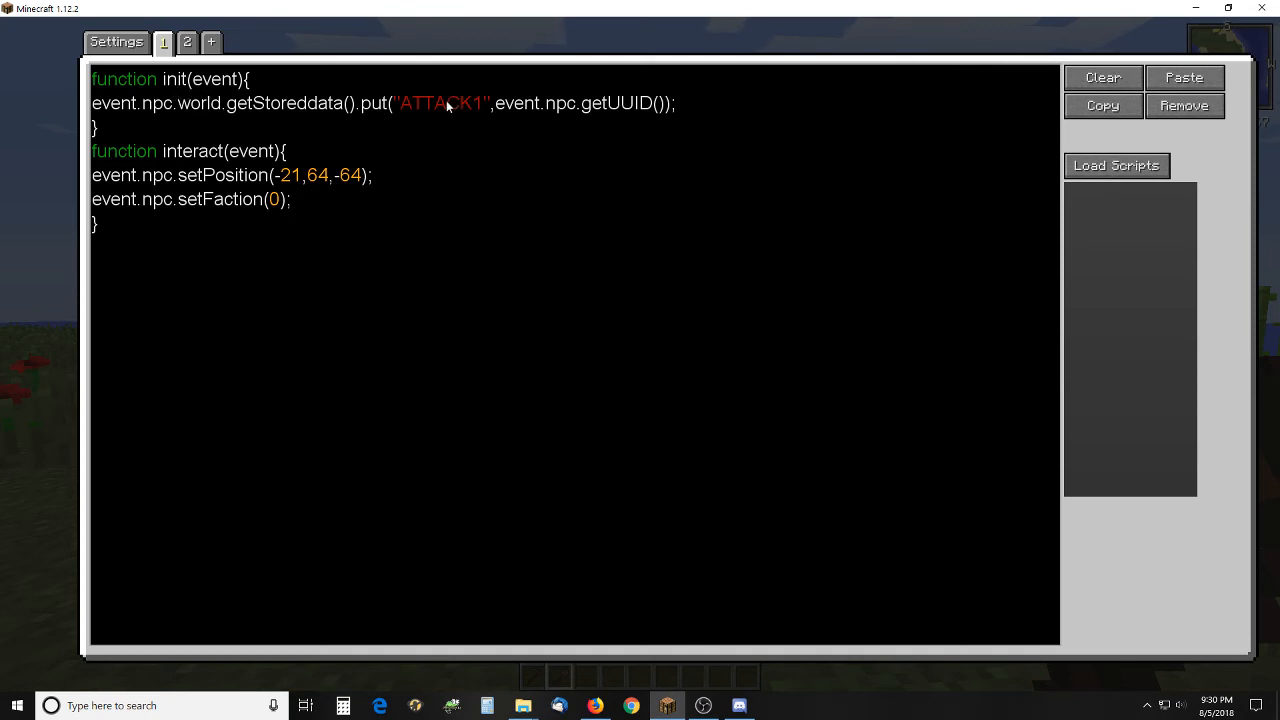
double_click(444, 104)
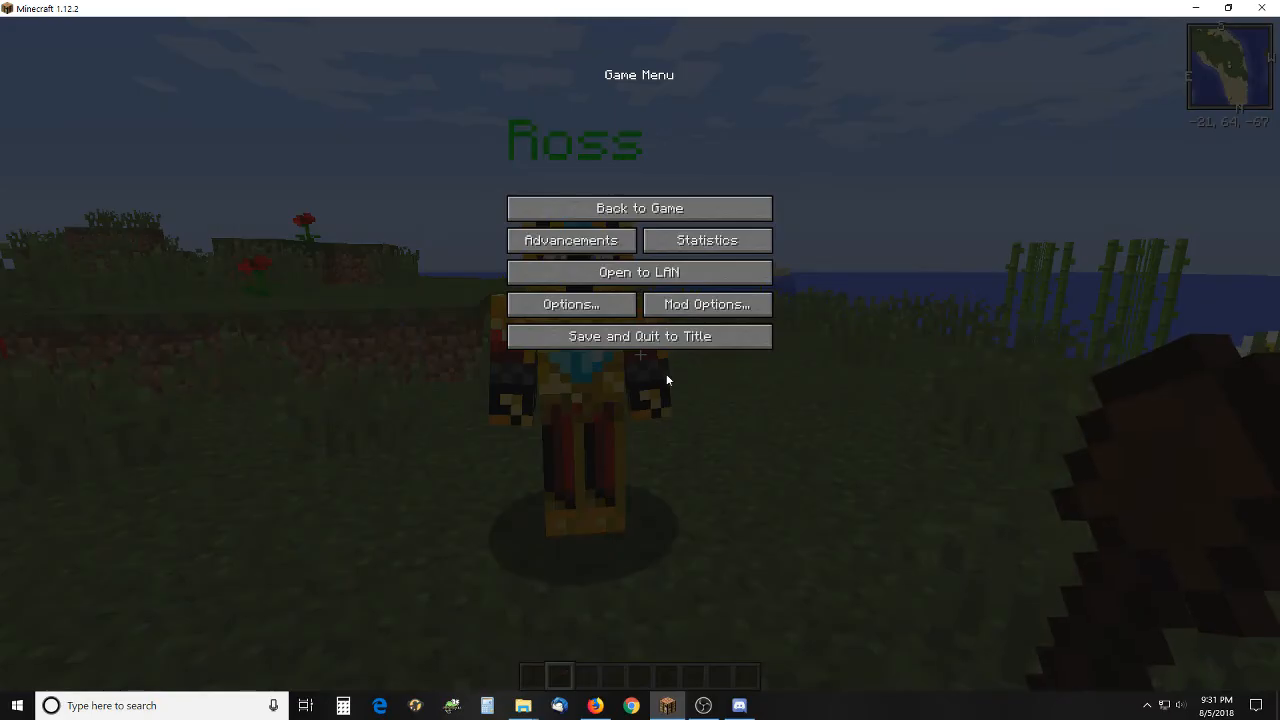
Step: Return to the world and view the dialog NPC's dialogOption script navigating ATTACK1 to -21,64,-86
left_click(640, 208)
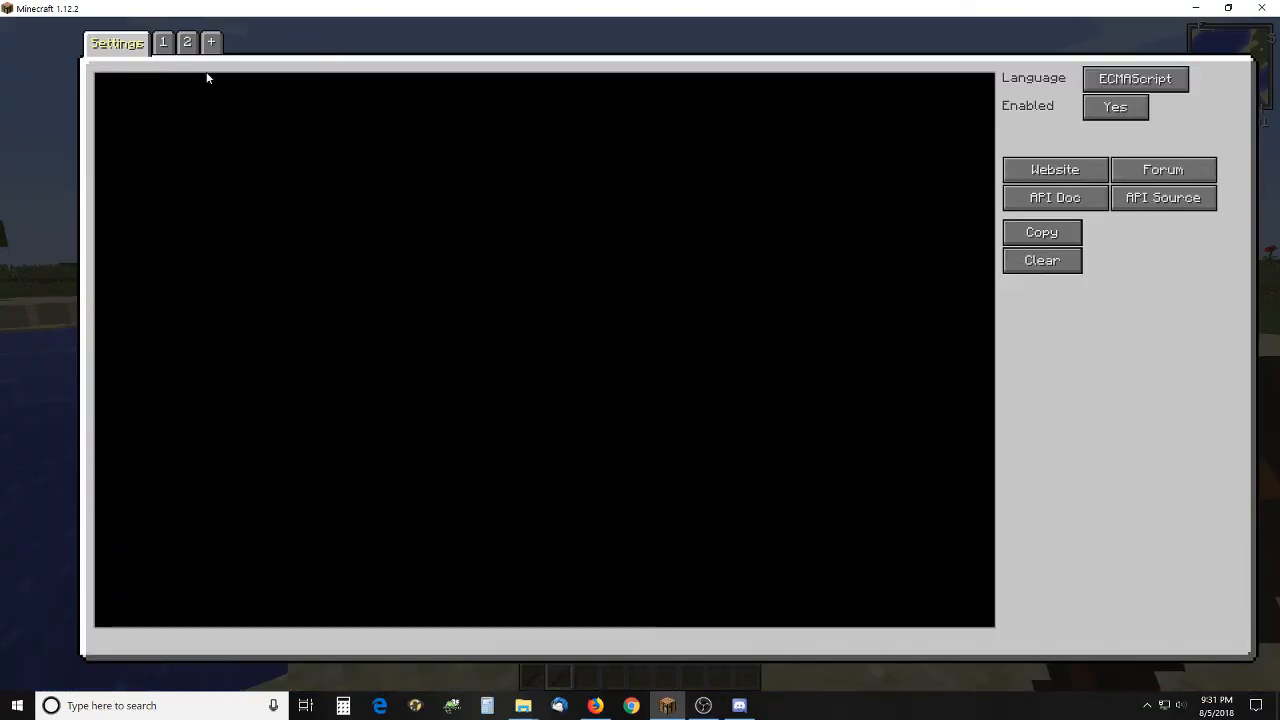
left_click(188, 42)
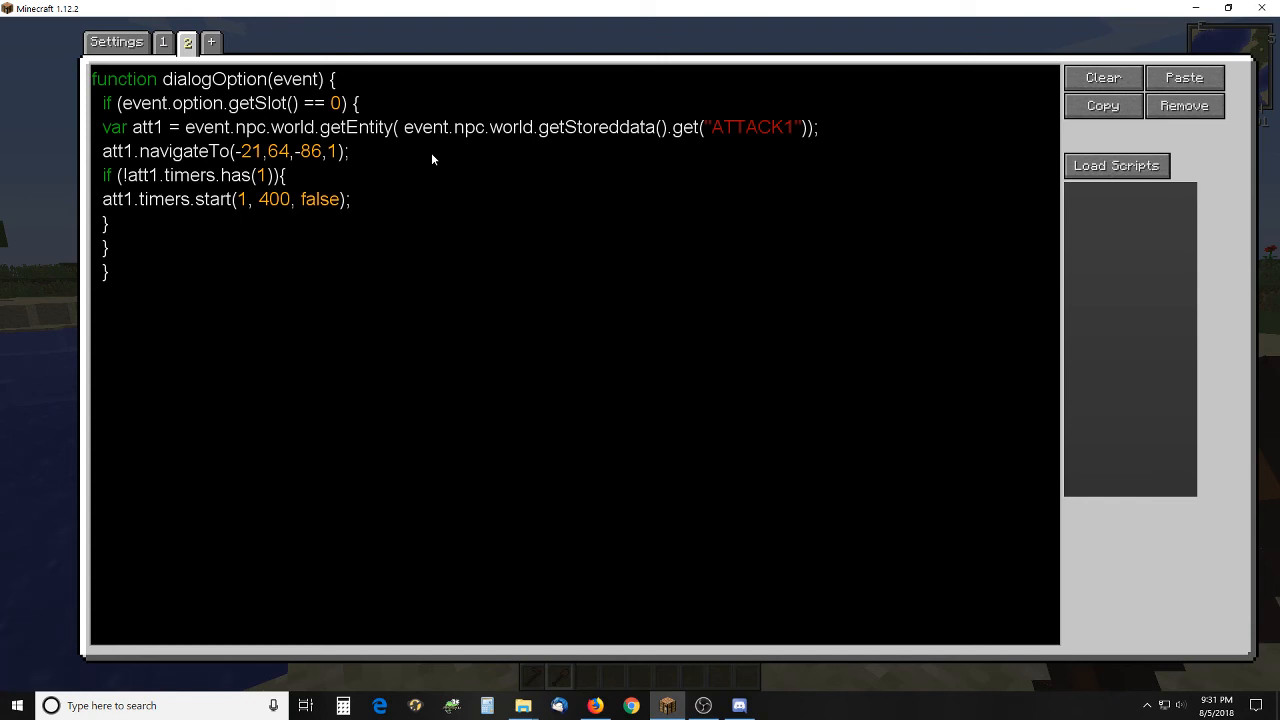
mouse_move(744, 126)
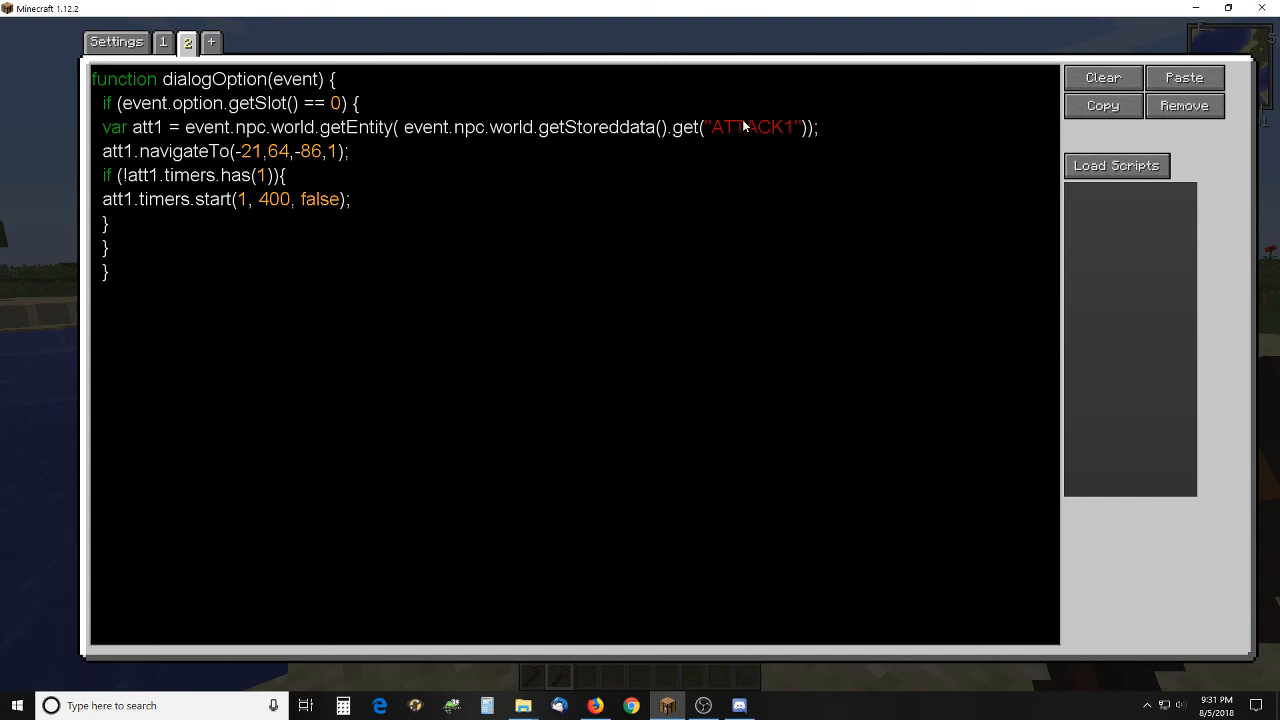
mouse_move(744, 130)
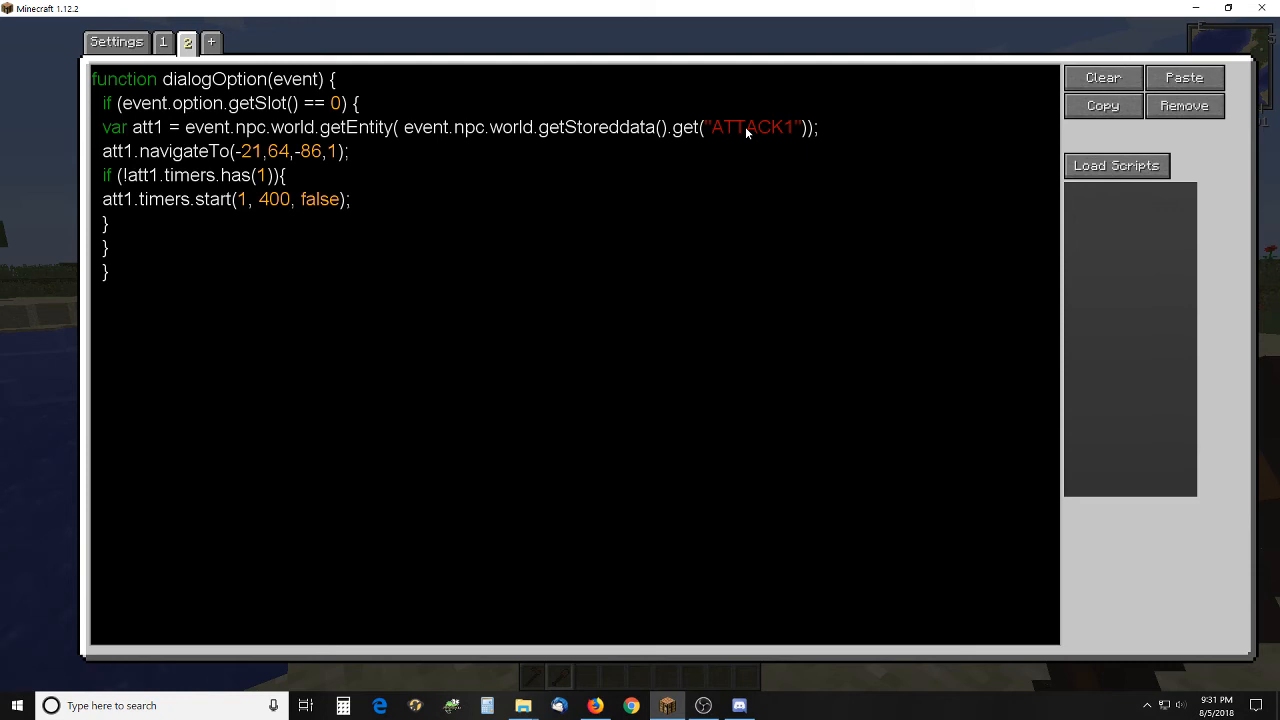
mouse_move(216, 158)
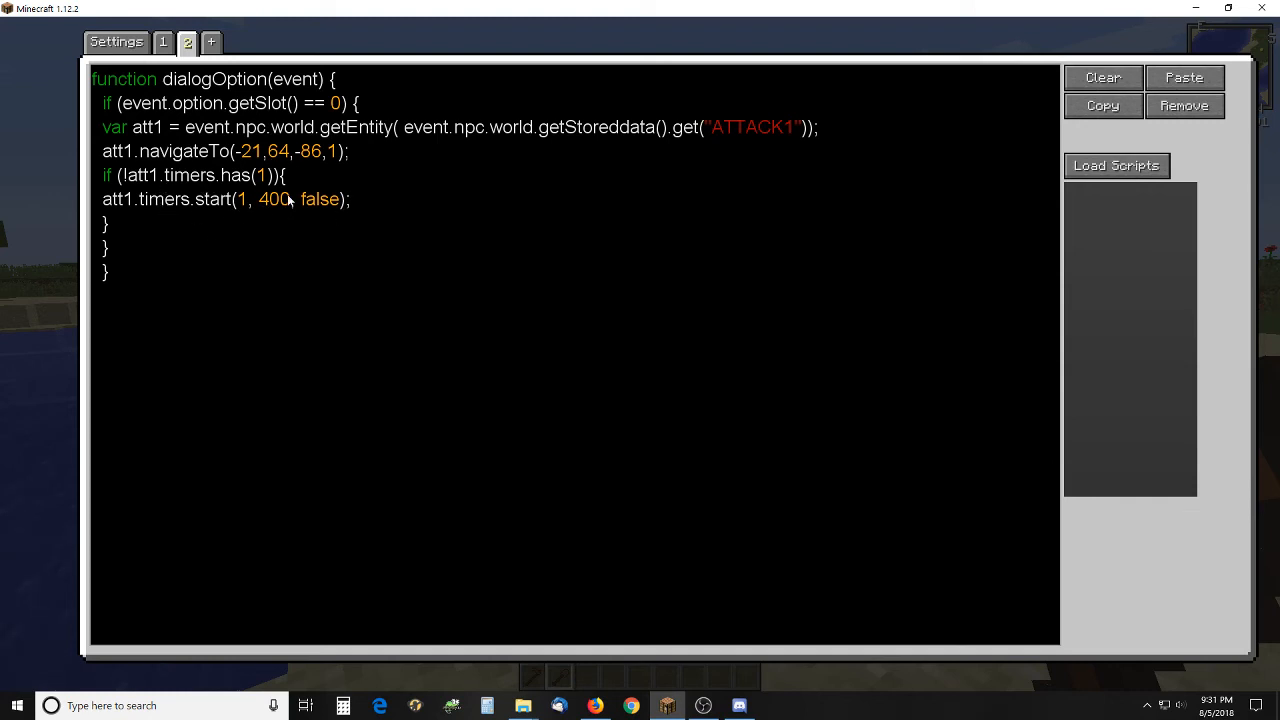
mouse_move(164, 60)
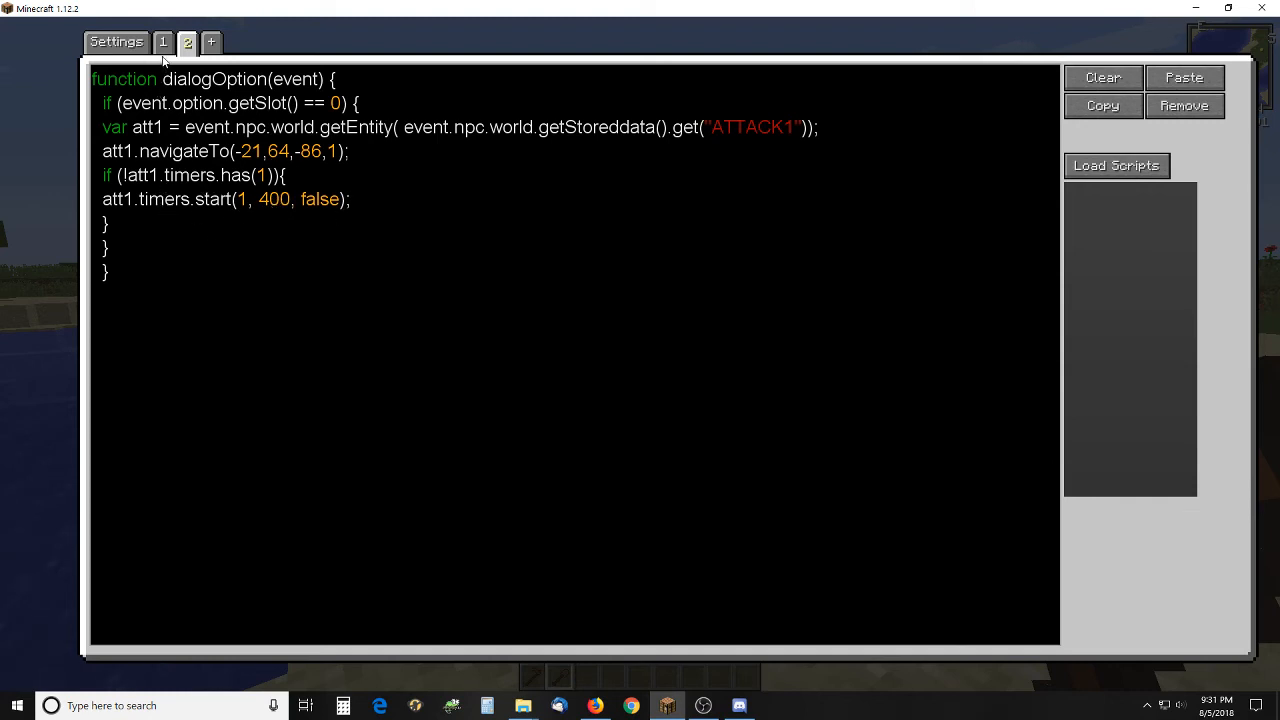
Step: Review the arm-rotation interact/timer script and Puppet job settings, then close the NPC settings
left_click(164, 42)
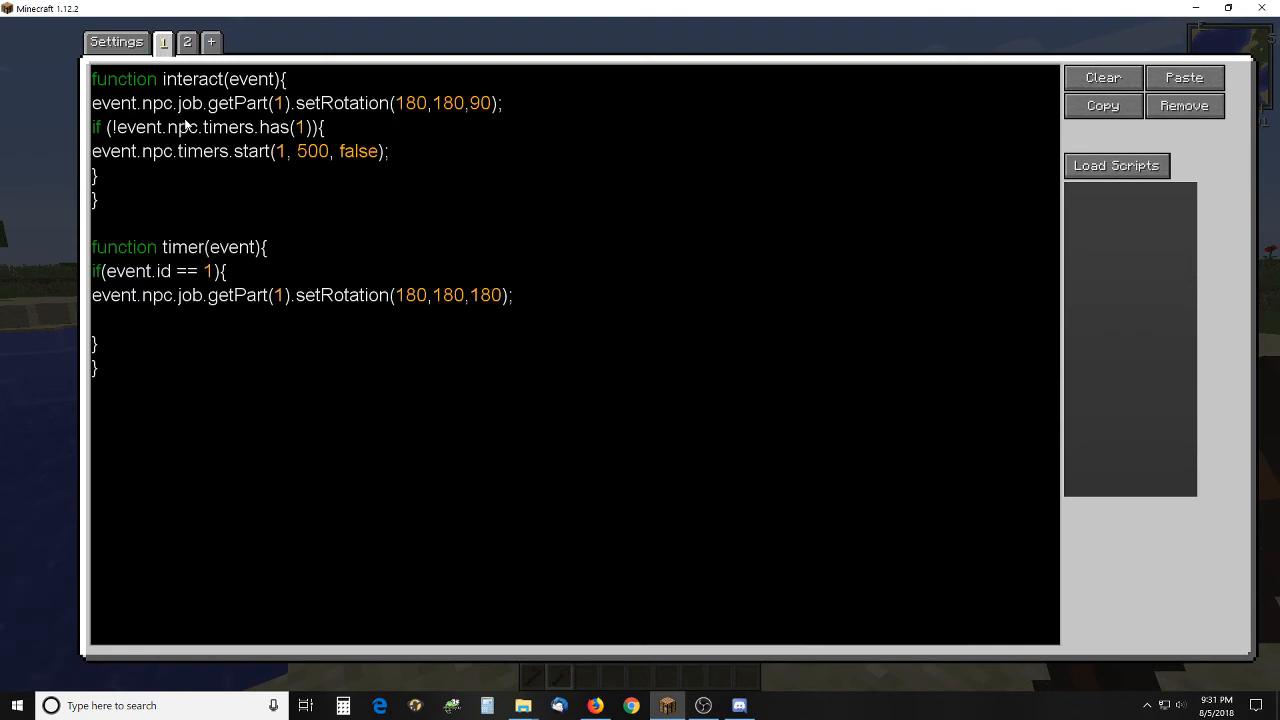
mouse_move(232, 252)
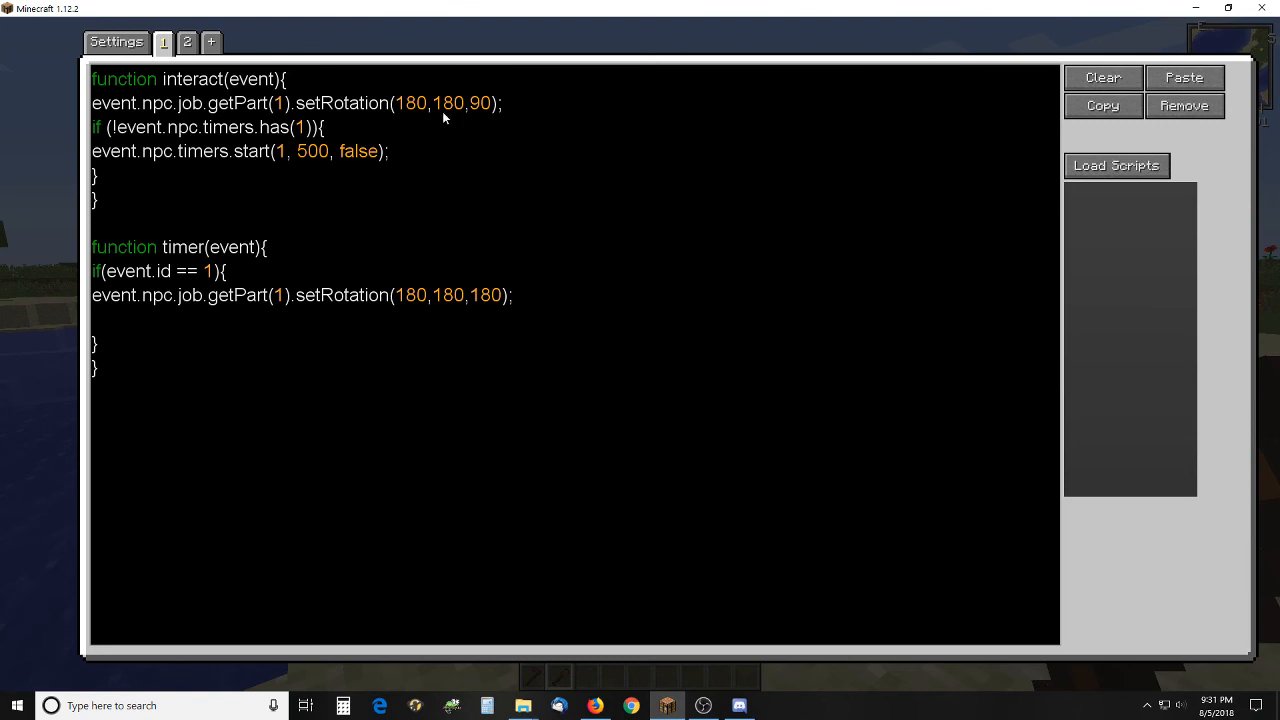
mouse_move(392, 170)
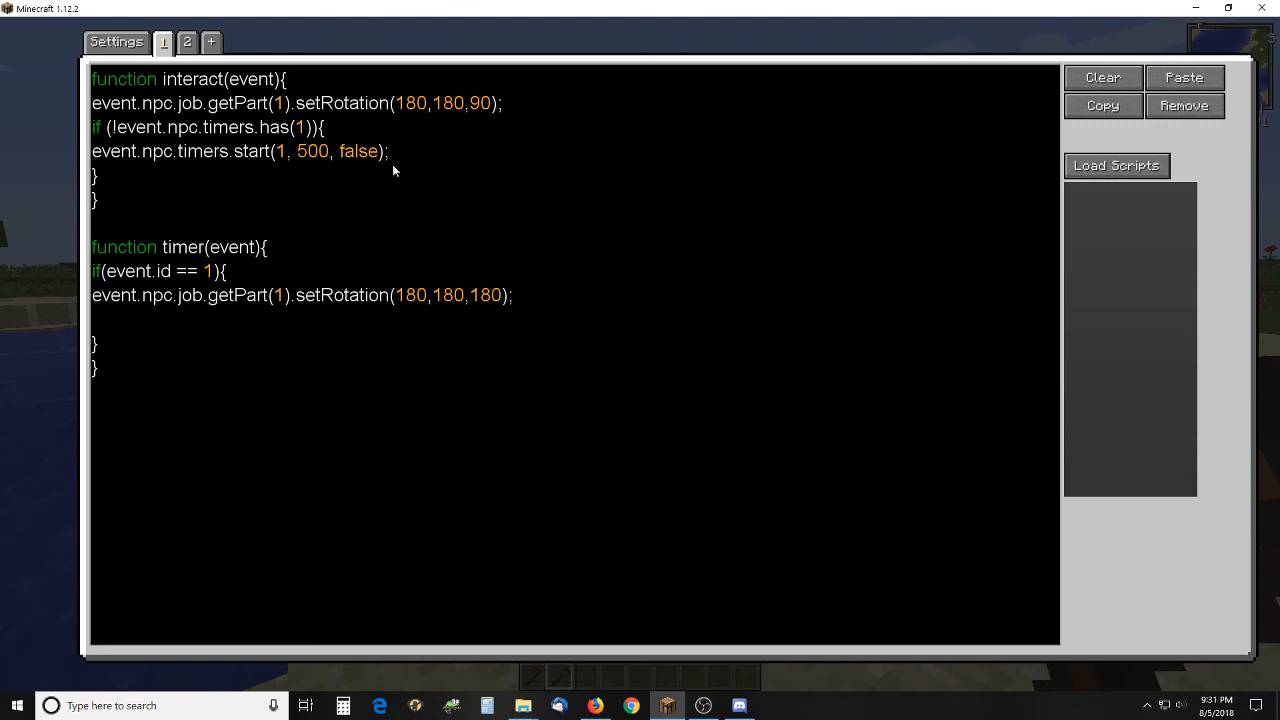
mouse_move(268, 180)
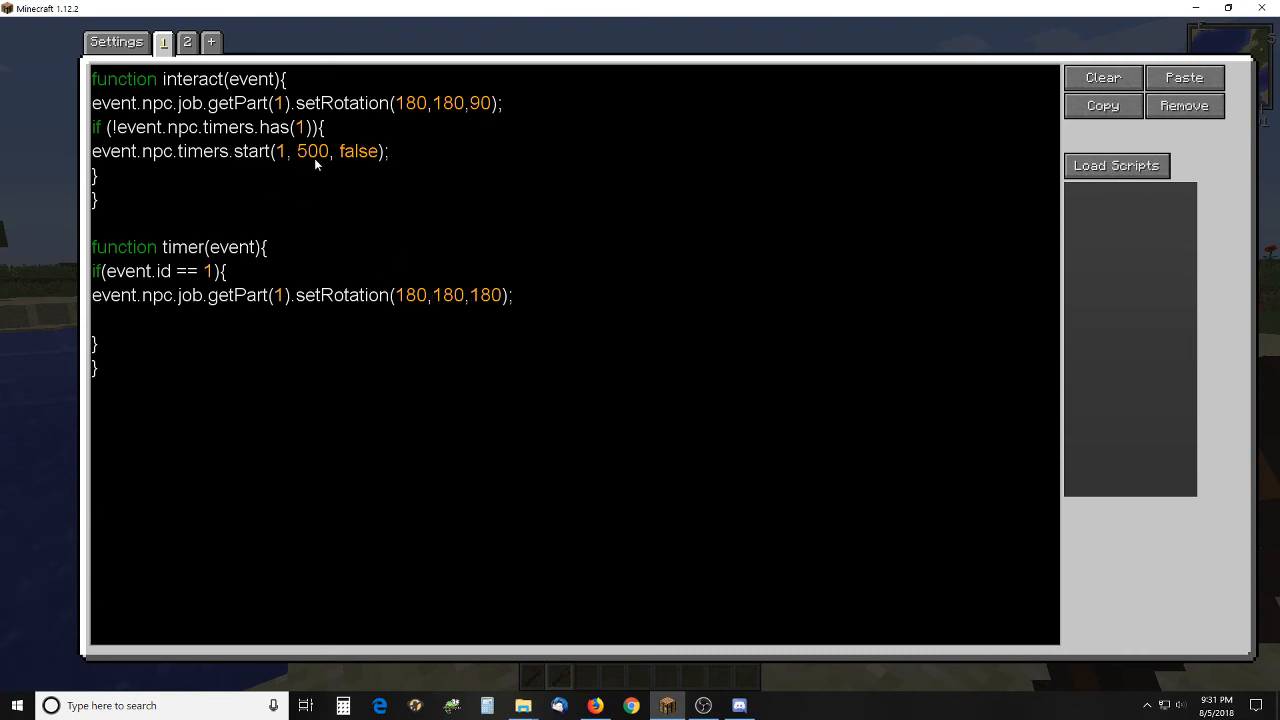
mouse_move(324, 164)
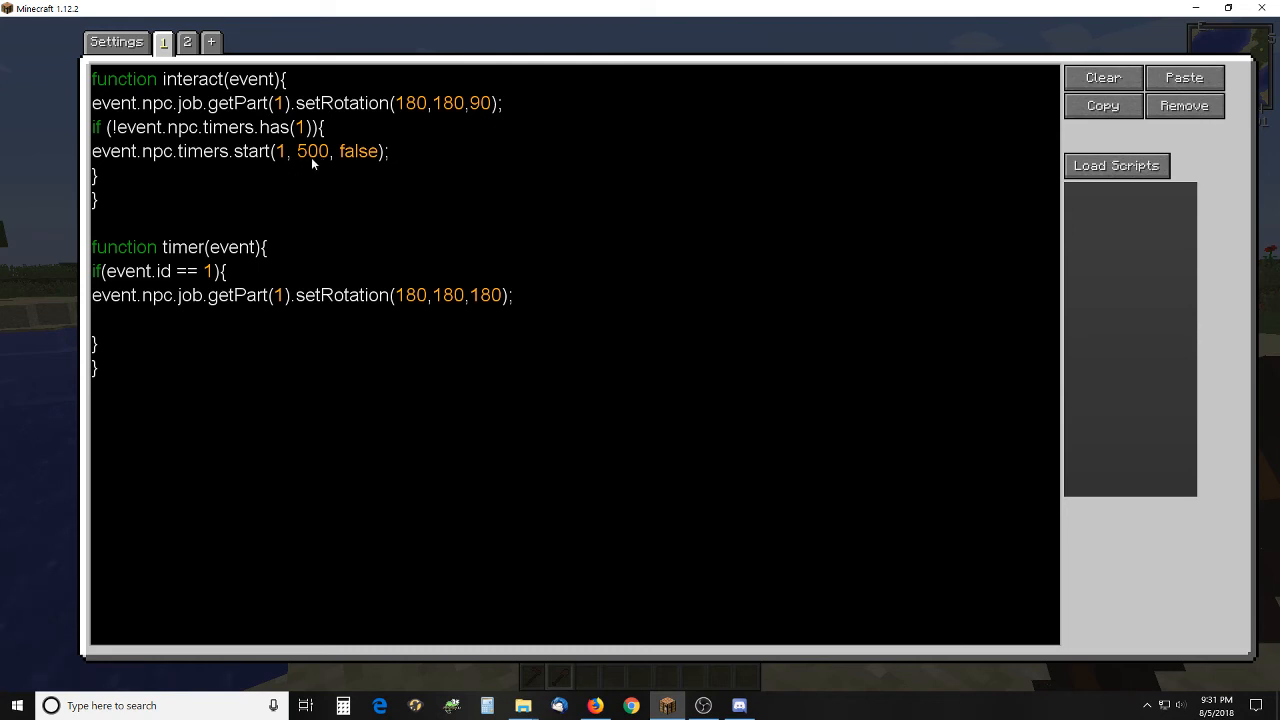
mouse_move(292, 168)
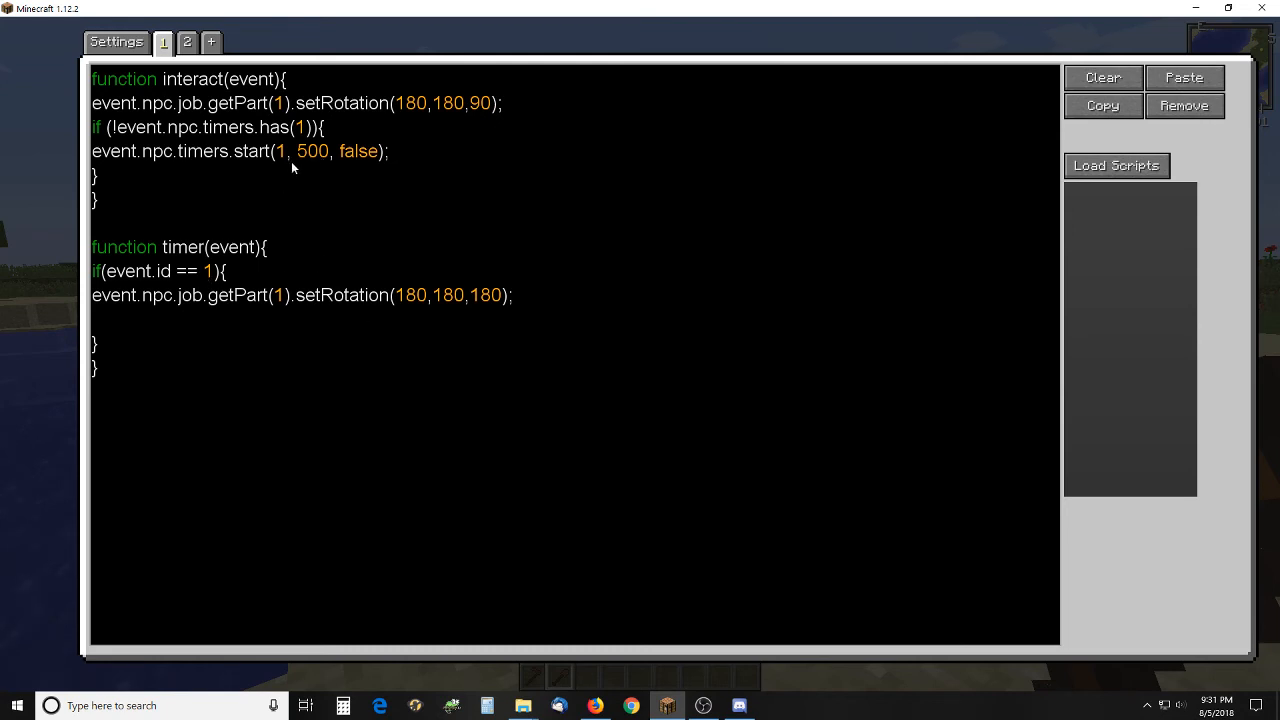
mouse_move(320, 164)
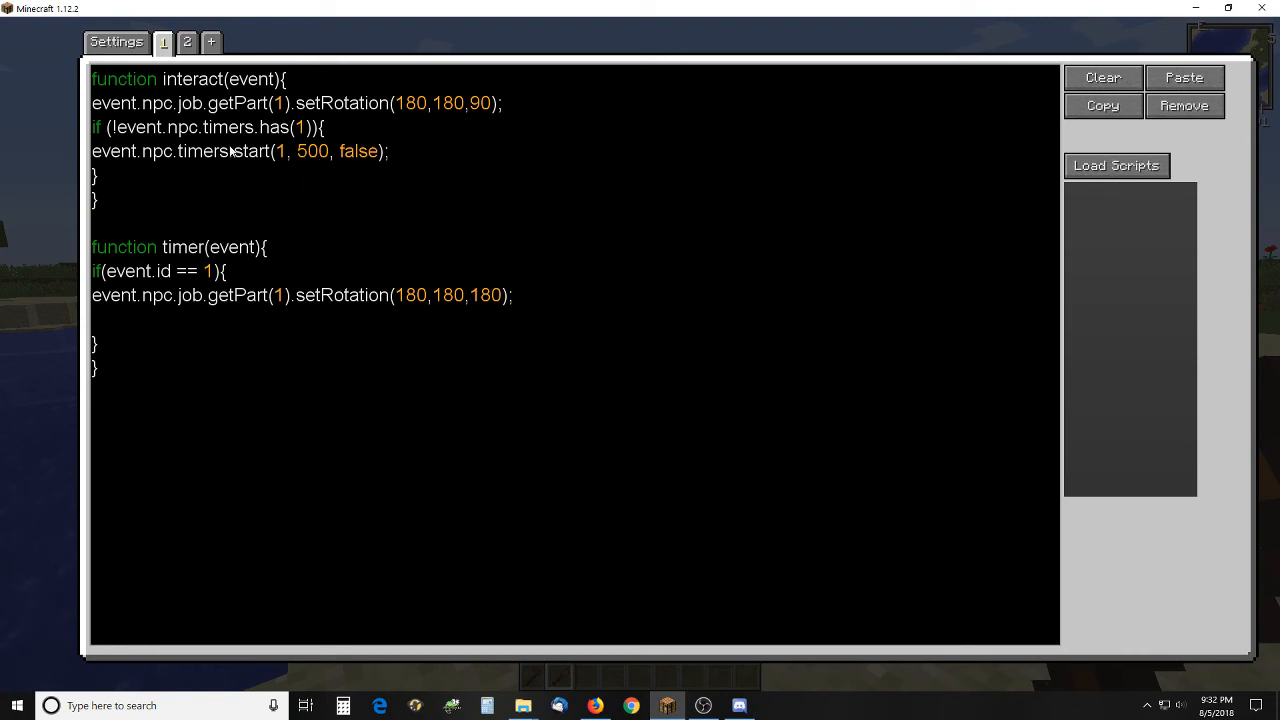
mouse_move(476, 310)
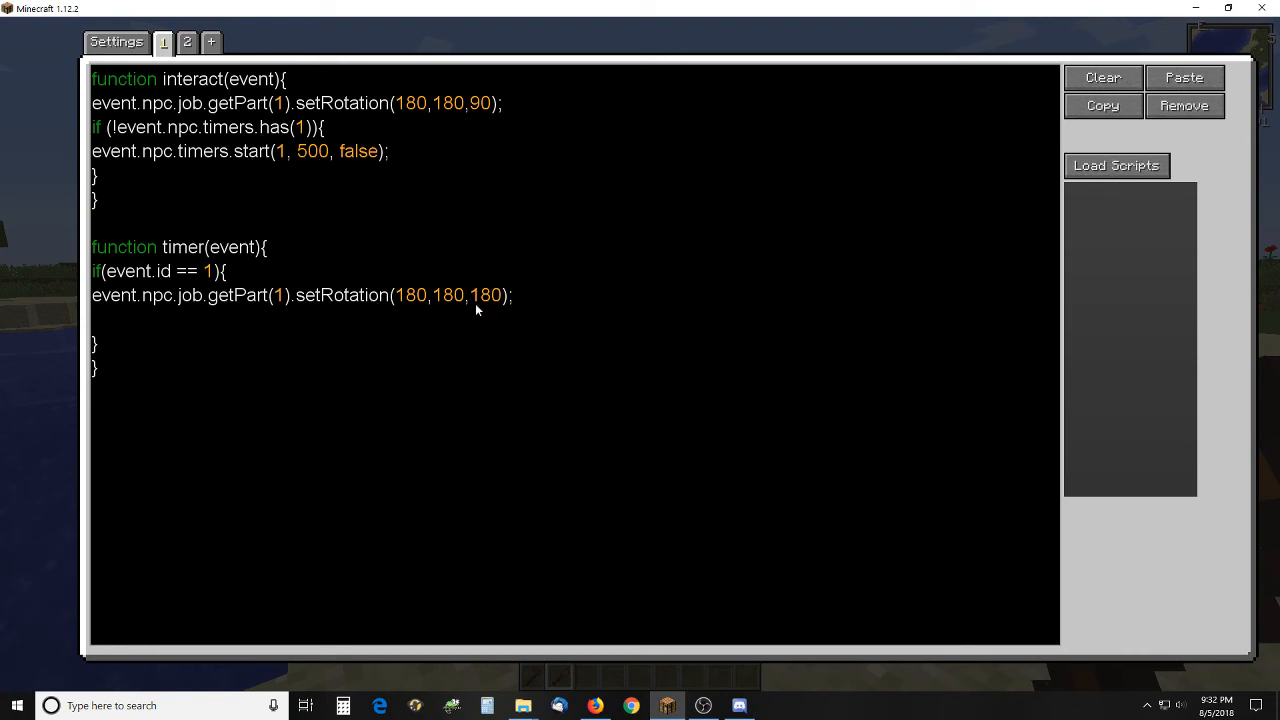
mouse_move(456, 94)
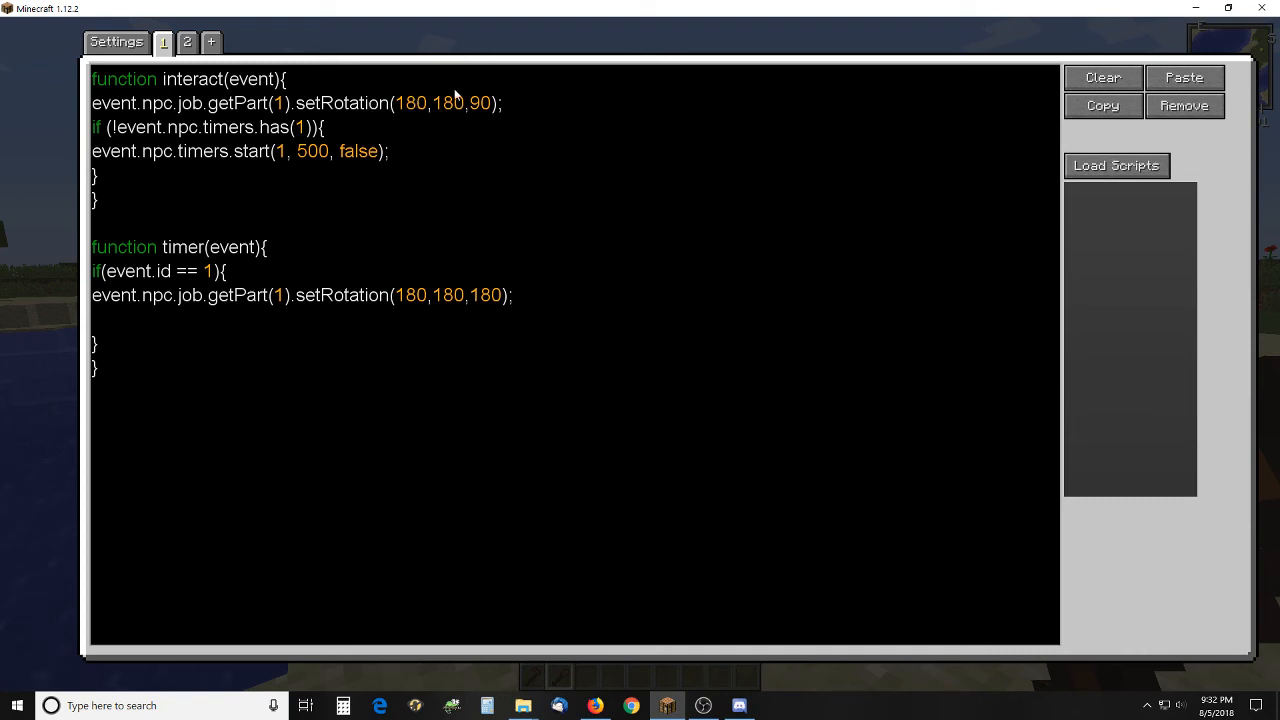
mouse_move(530, 472)
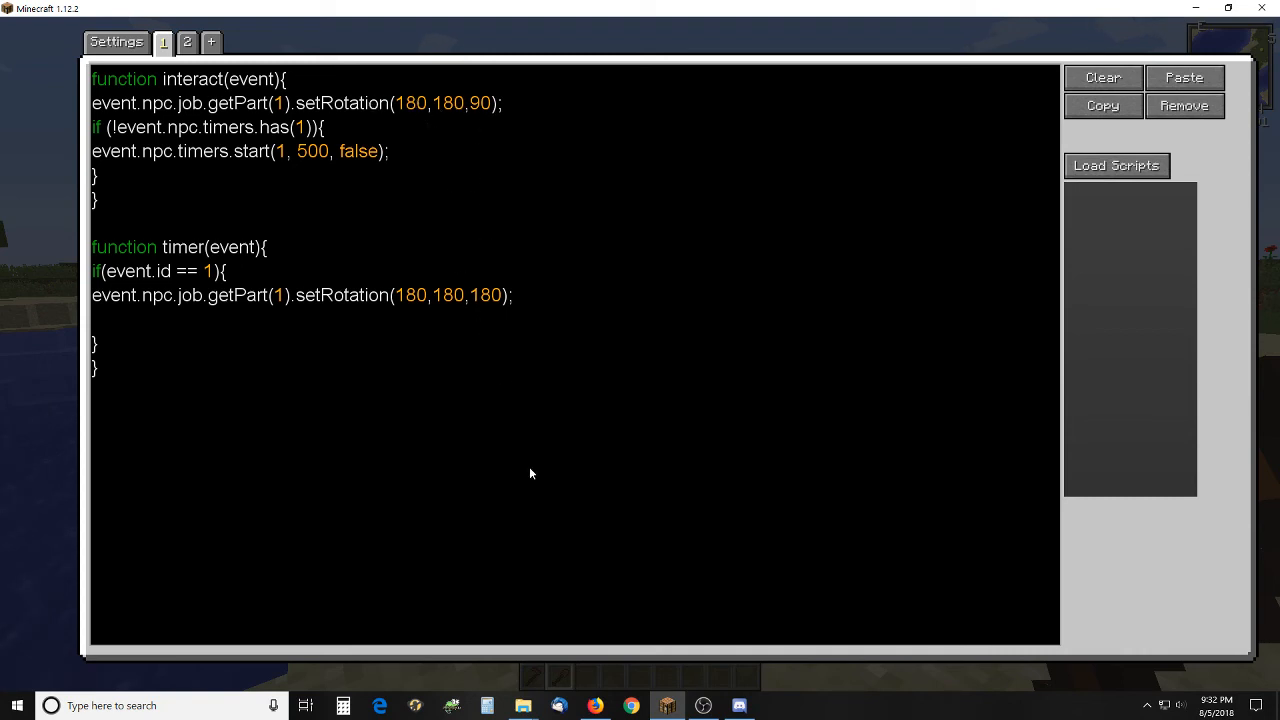
mouse_move(476, 314)
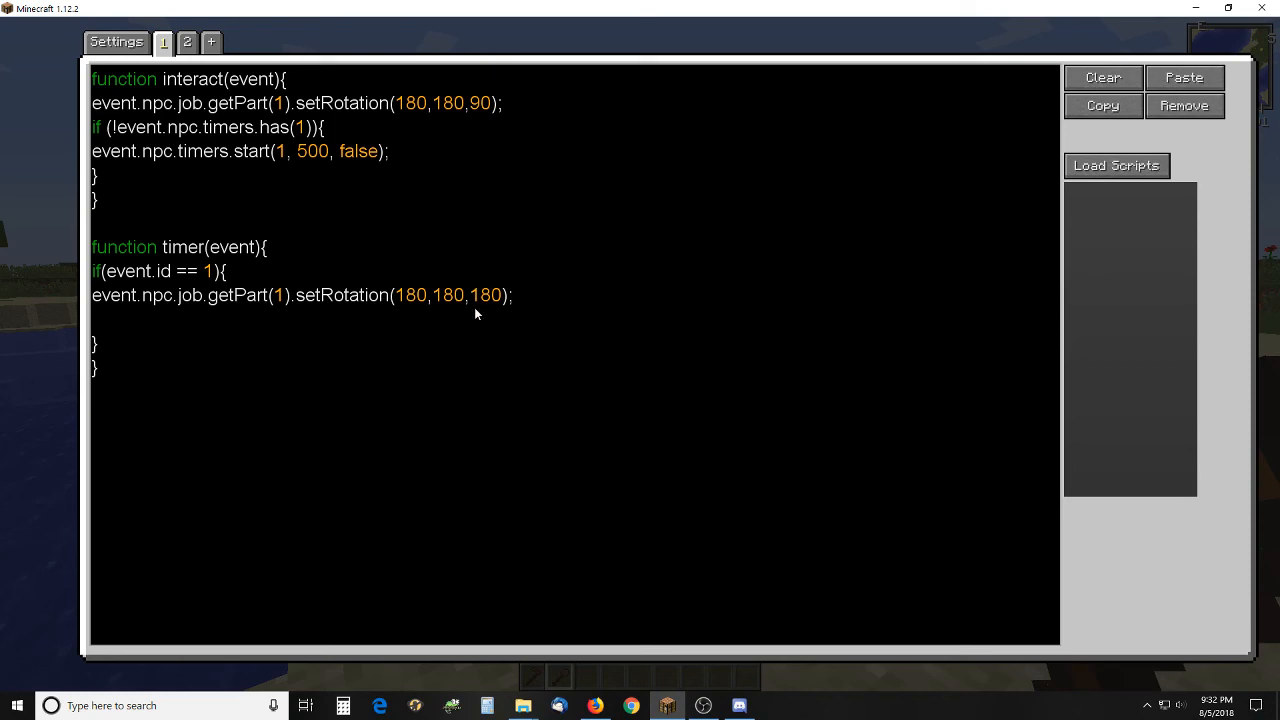
mouse_move(496, 312)
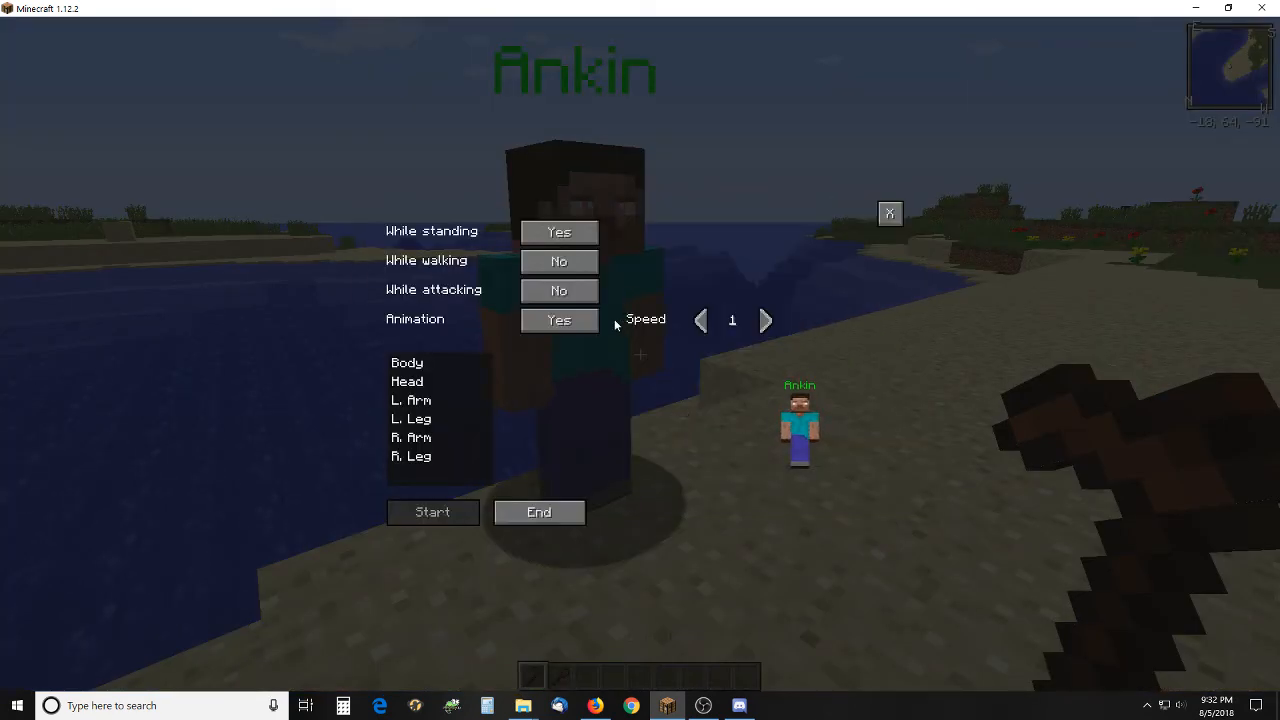
left_click(628, 210)
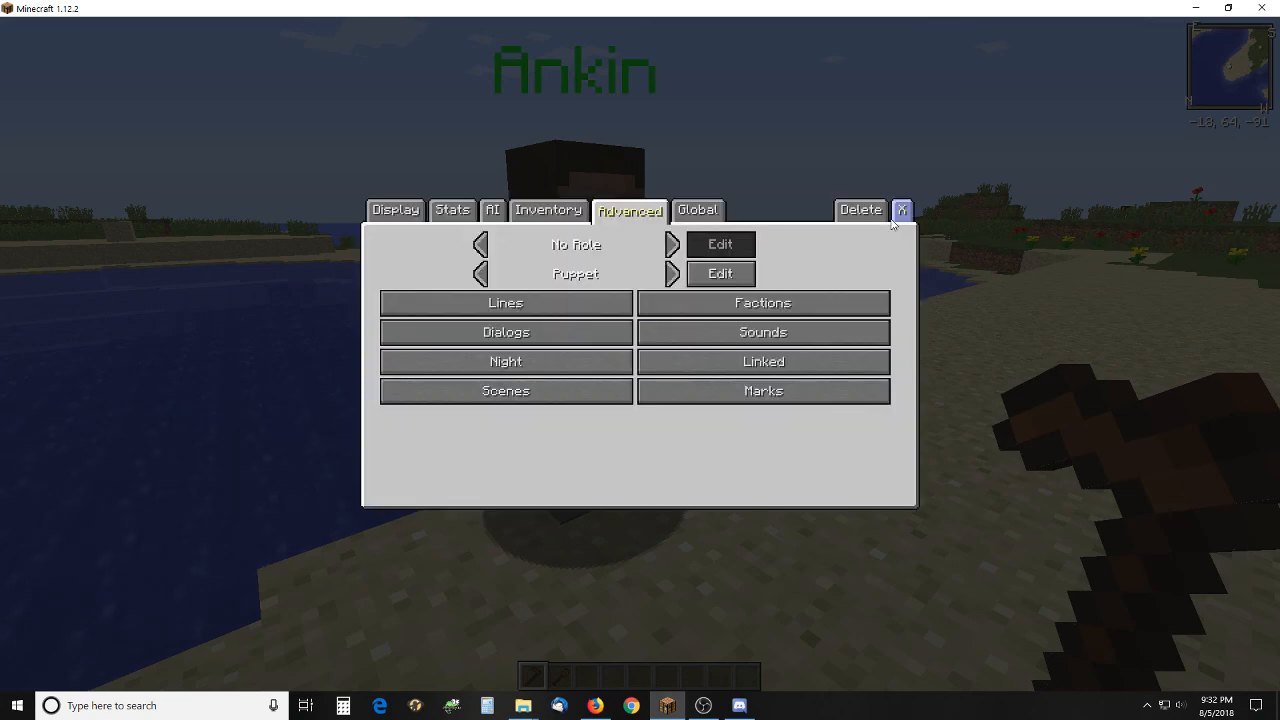
left_click(900, 210)
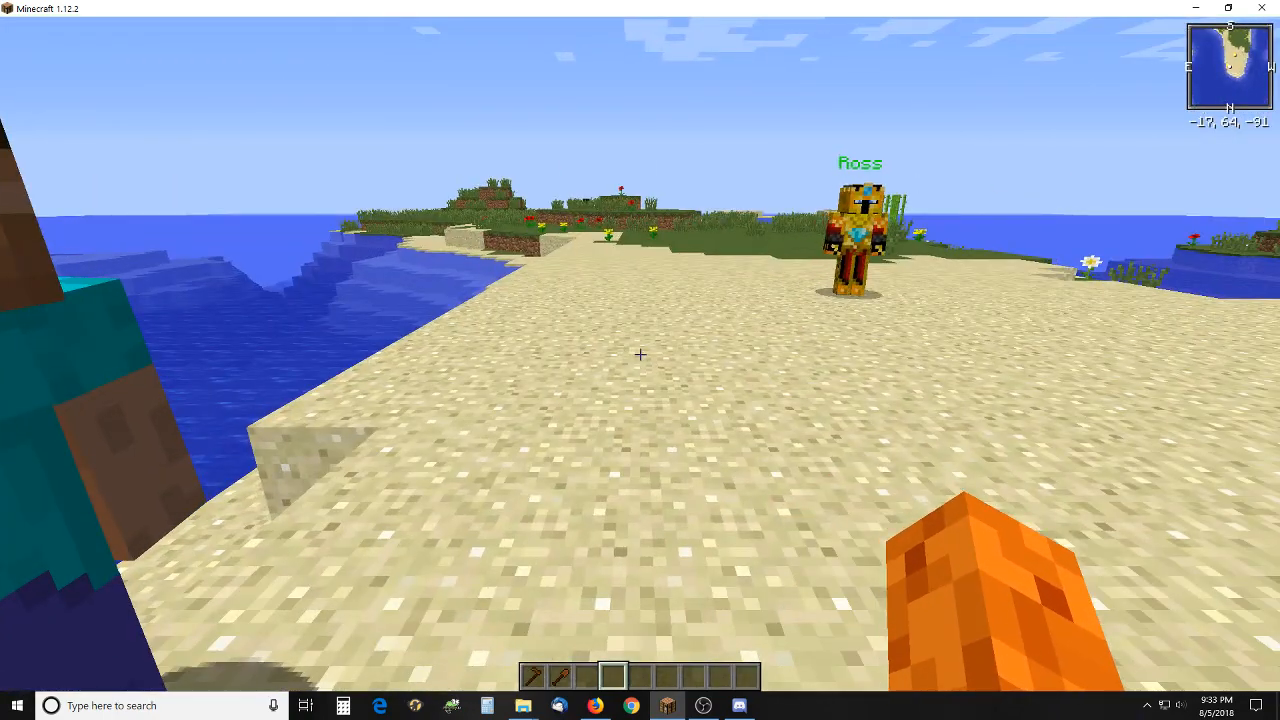
mouse_move(640, 354)
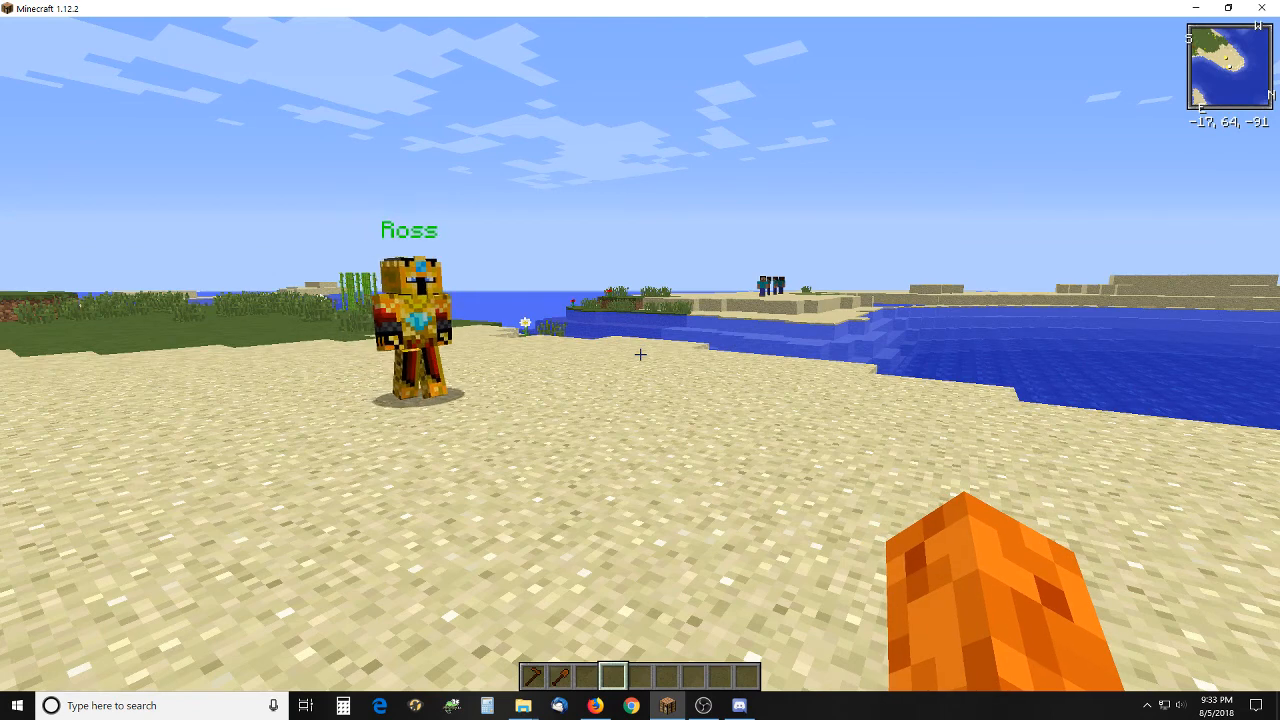